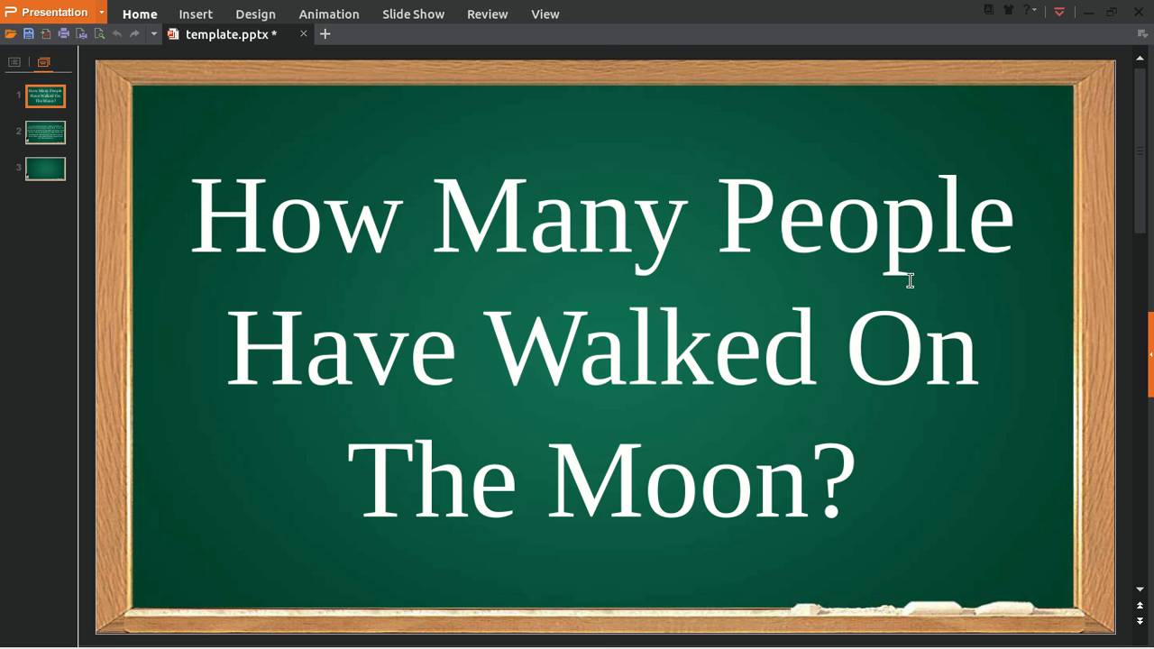
pyautogui.moveTo(217, 196)
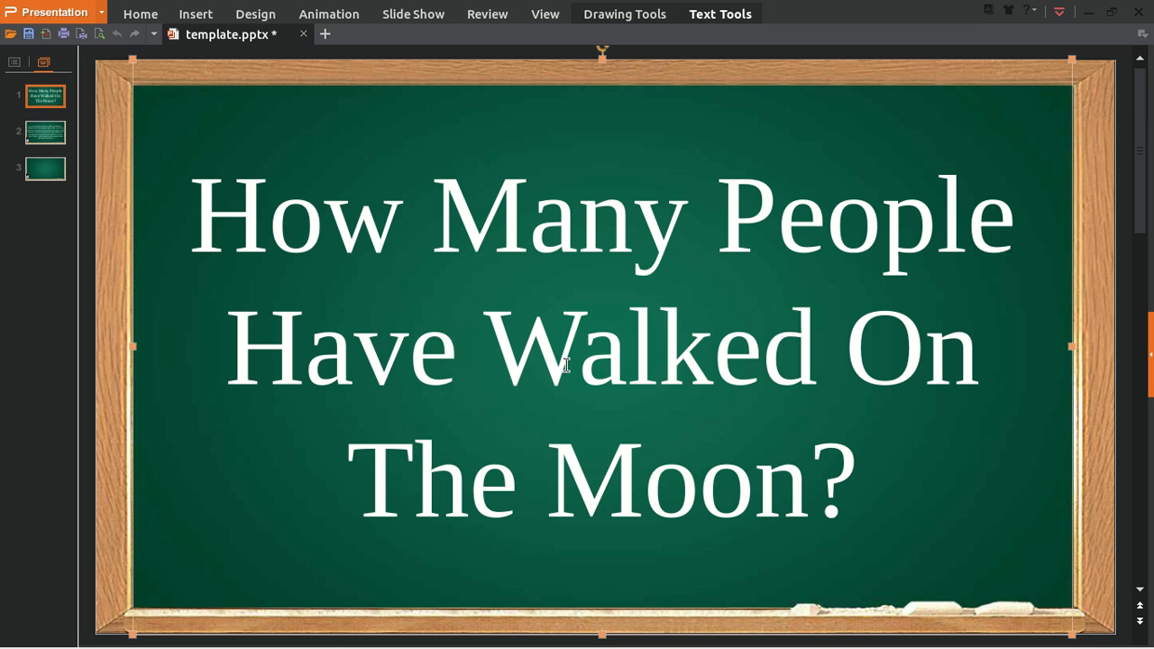
# Step: Show slide 2 with the paragraph naming the twelve people who walked on the Moon
pyautogui.click(433, 217)
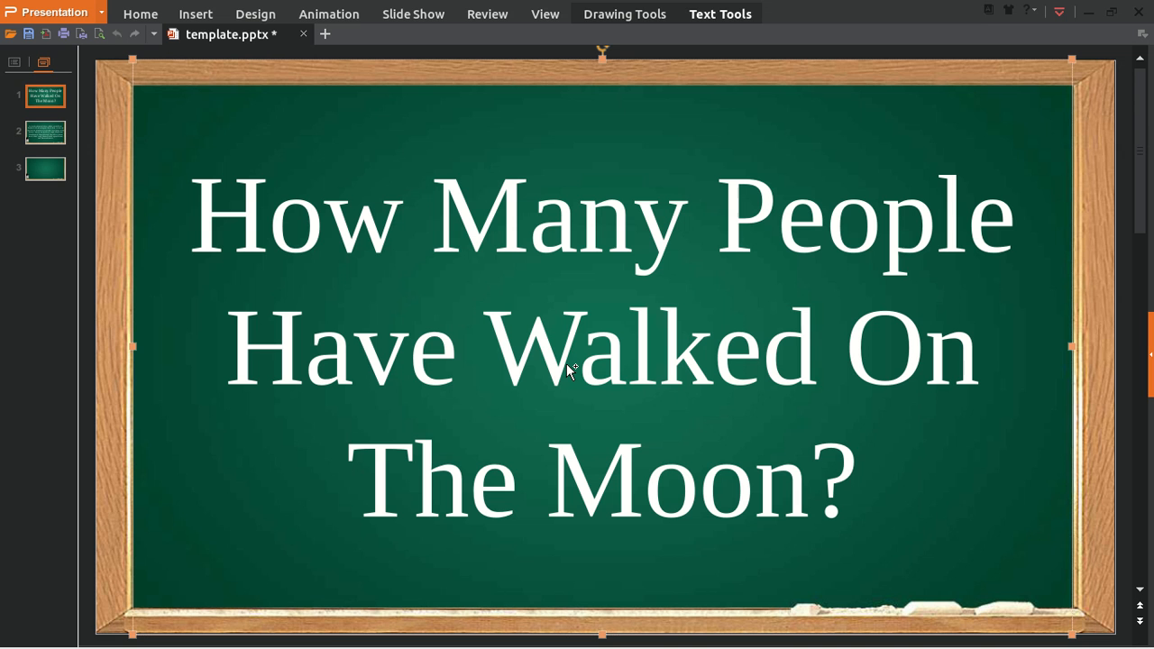
pyautogui.click(224, 346)
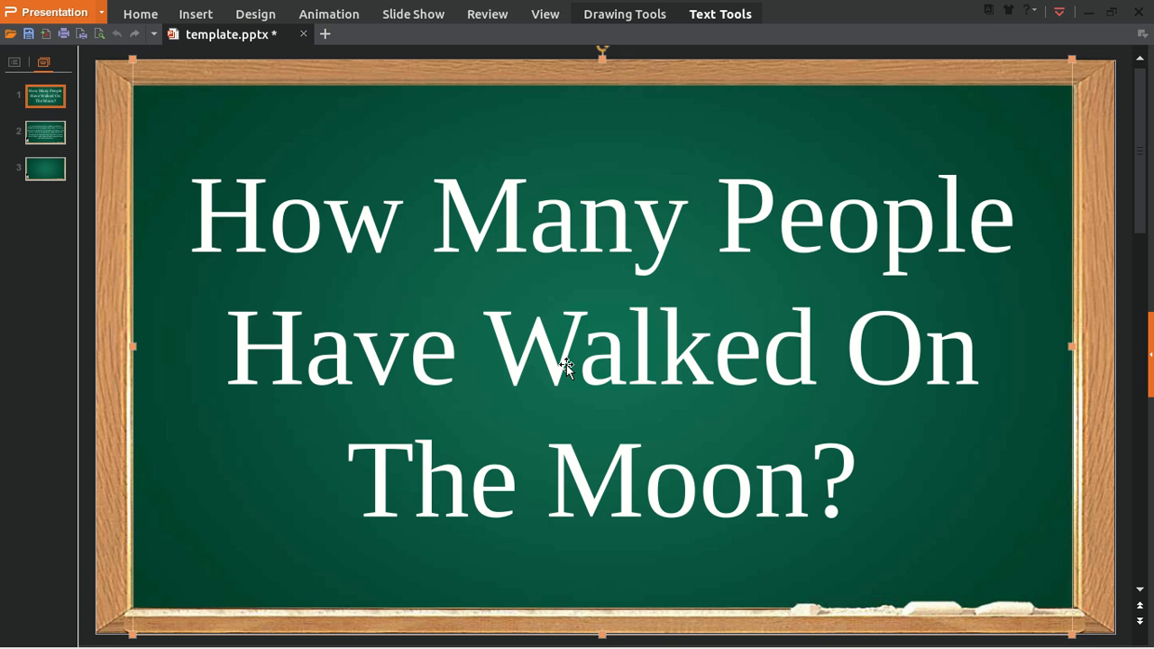
pyautogui.moveTo(297, 201)
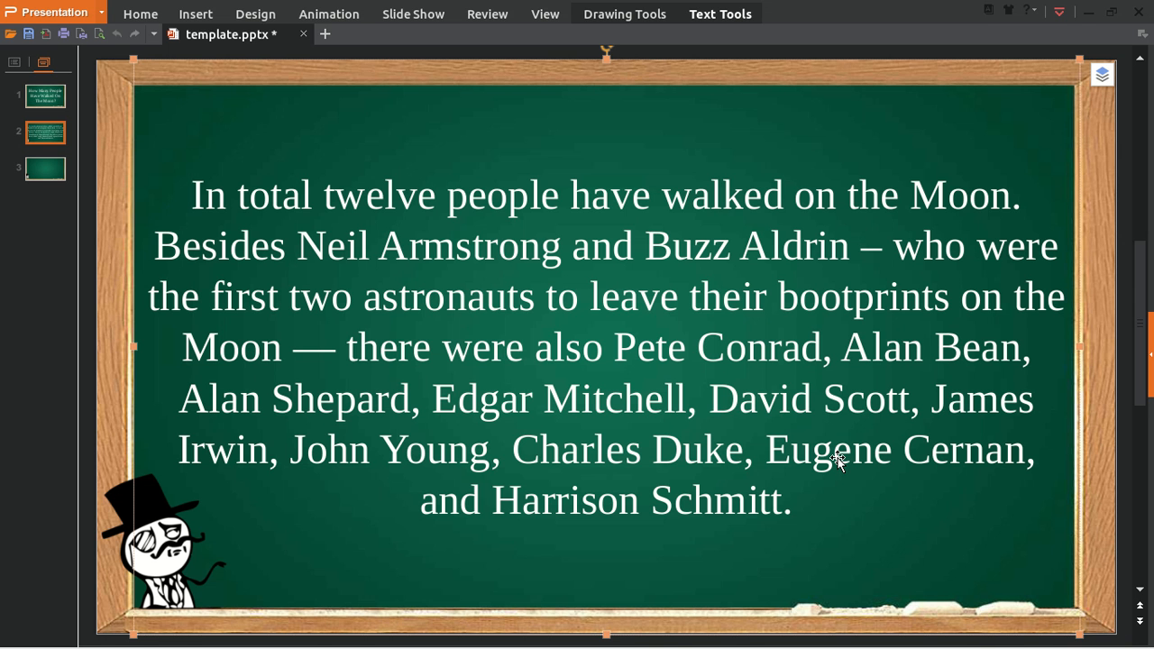
pyautogui.click(365, 296)
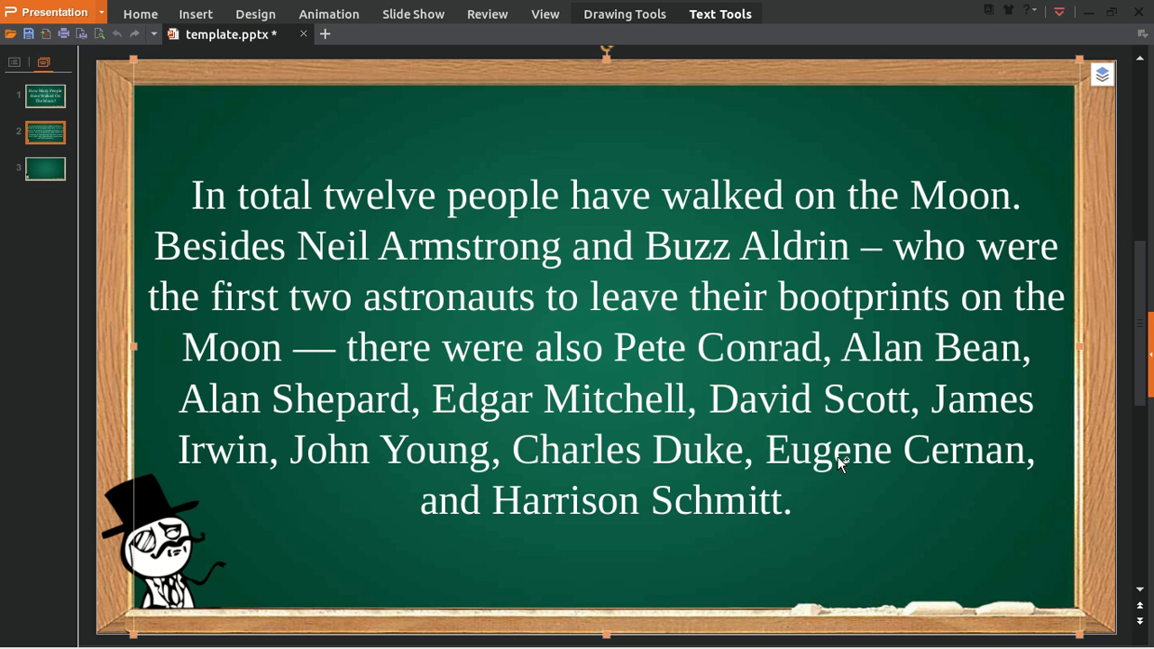
pyautogui.click(491, 501)
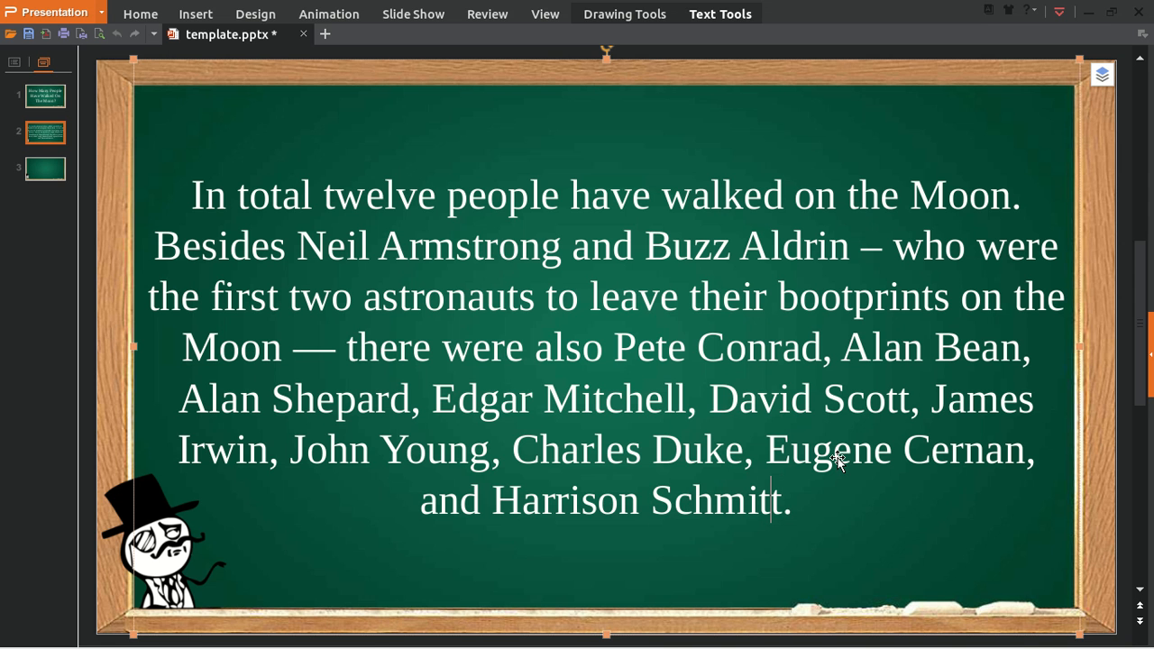
pyautogui.click(723, 296)
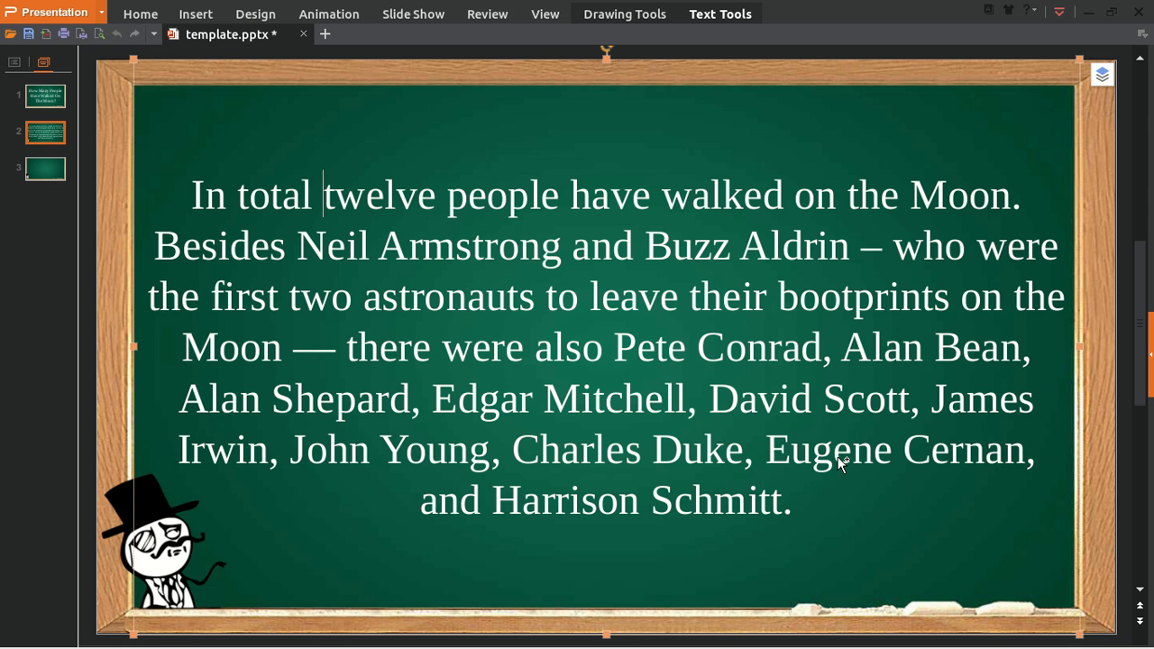
pyautogui.moveTo(837, 462)
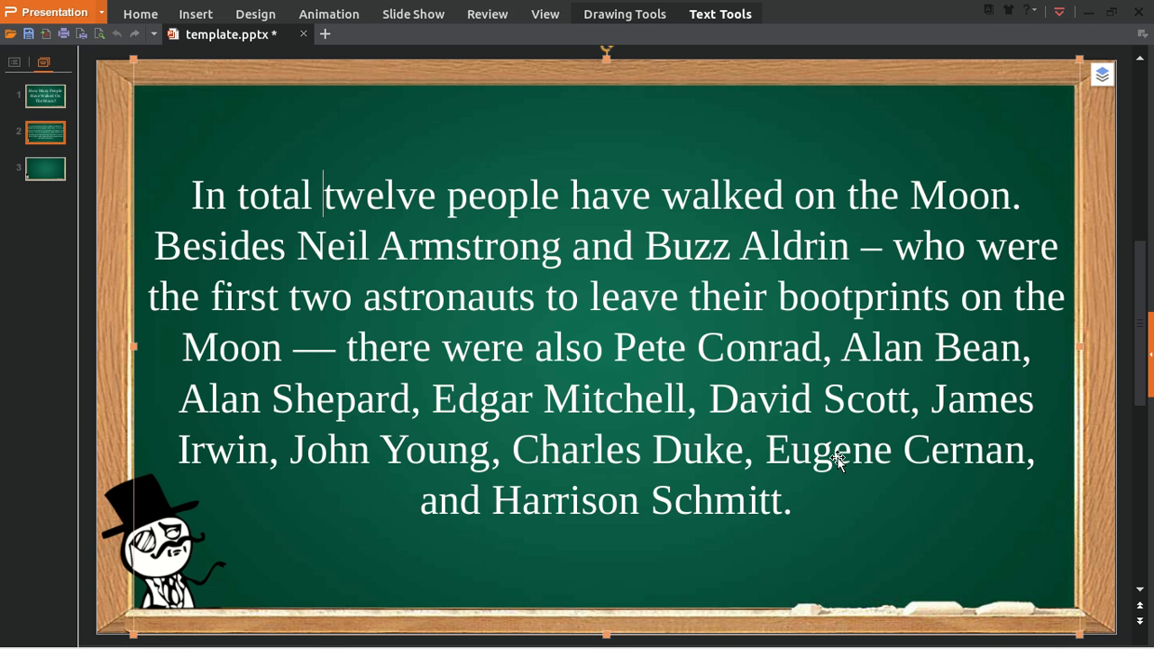
pyautogui.moveTo(840, 465)
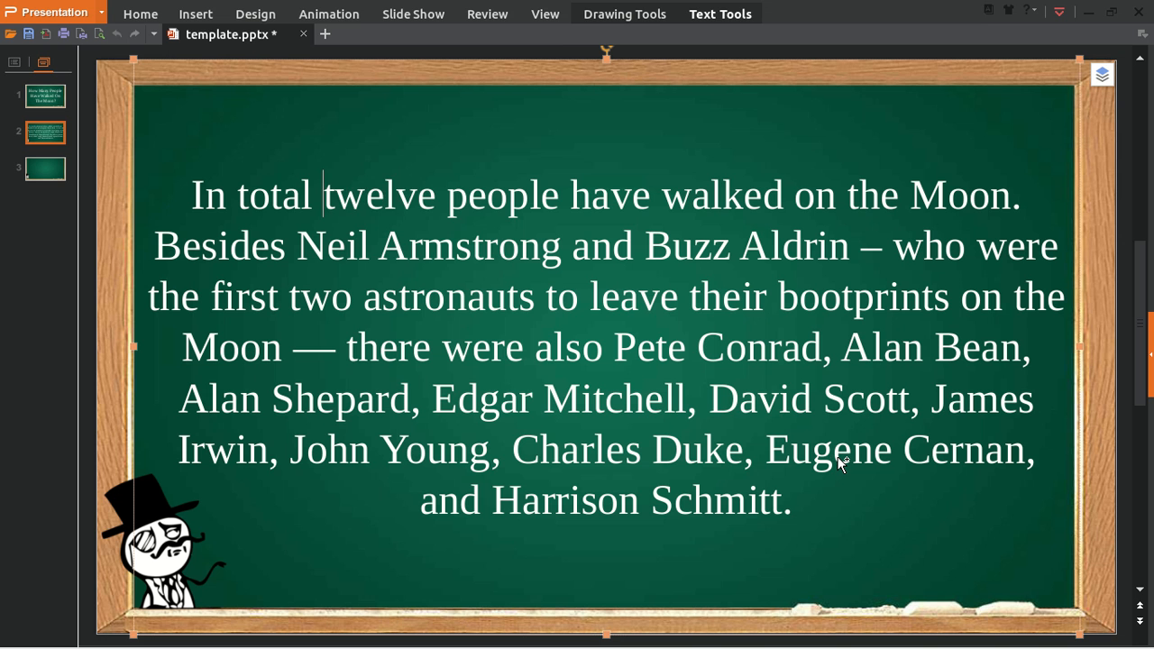
pyautogui.doubleClick(382, 194)
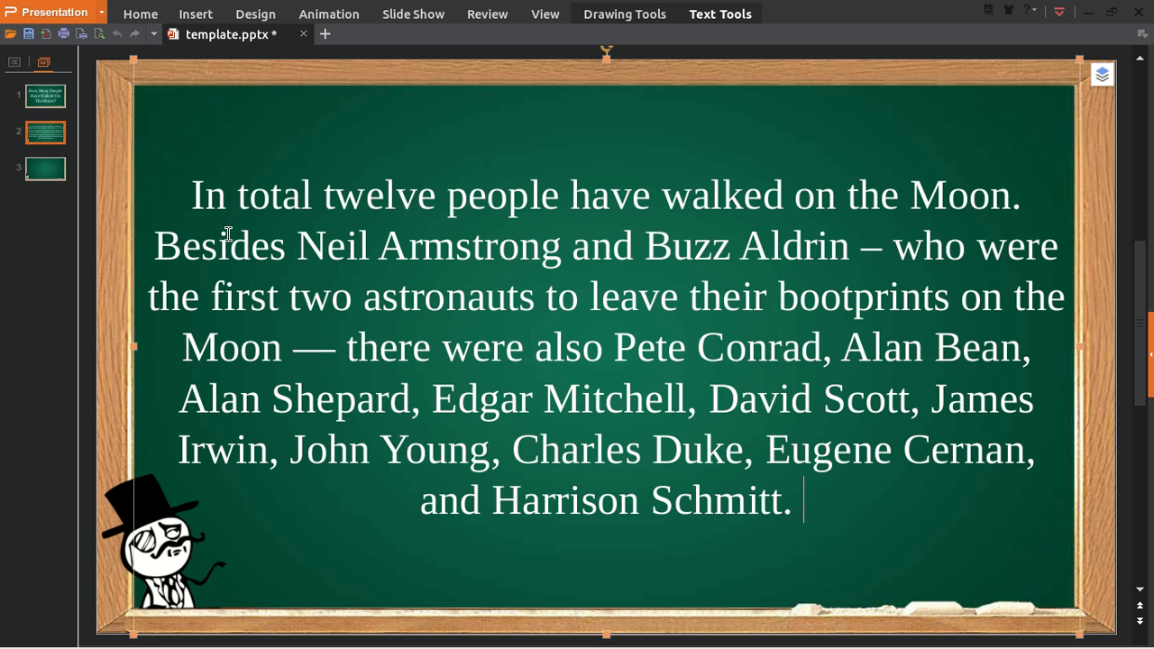
# Step: Go back to slide 1 with the 'How Many People Have Walked On The Moon?' title
pyautogui.click(45, 96)
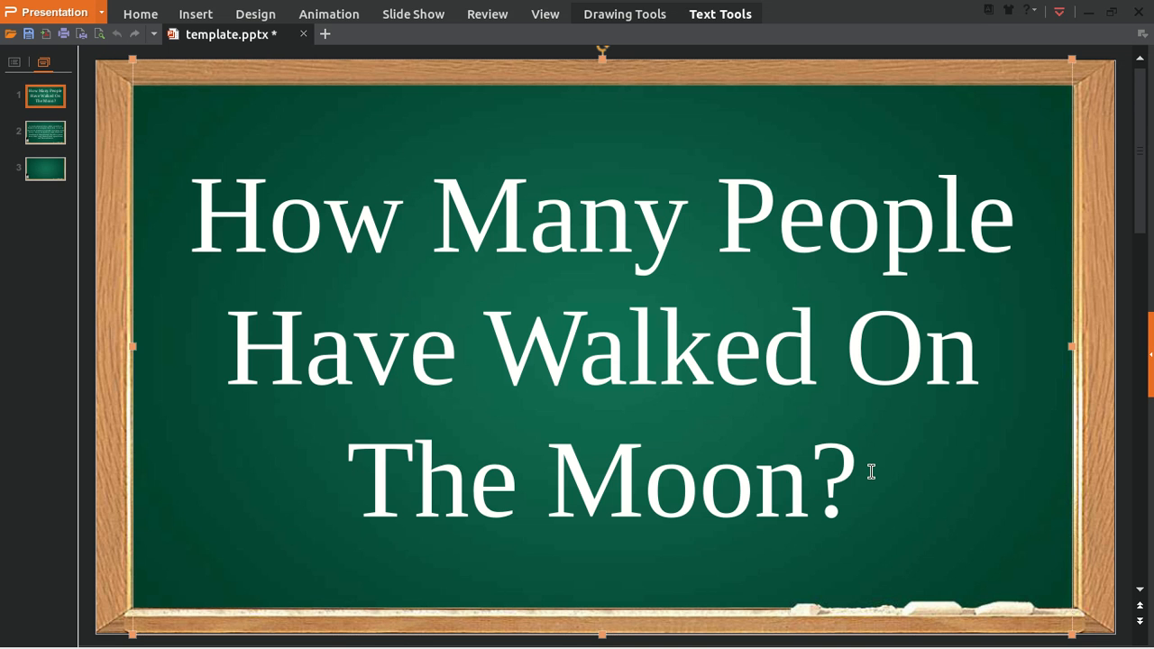
pyautogui.moveTo(875, 478)
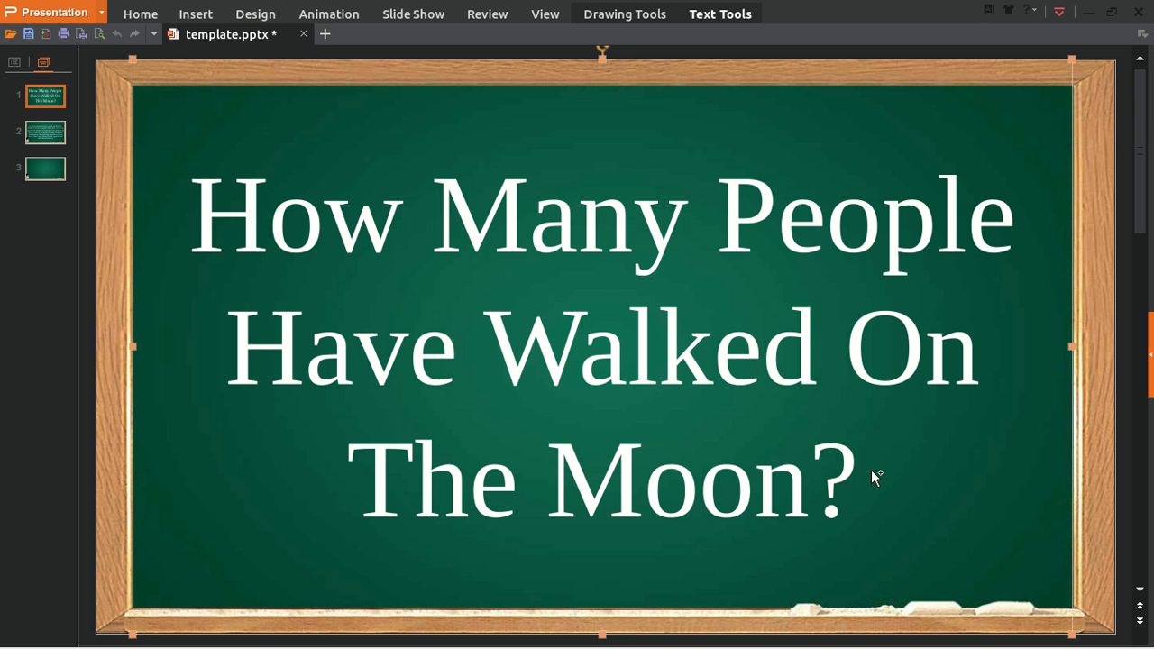